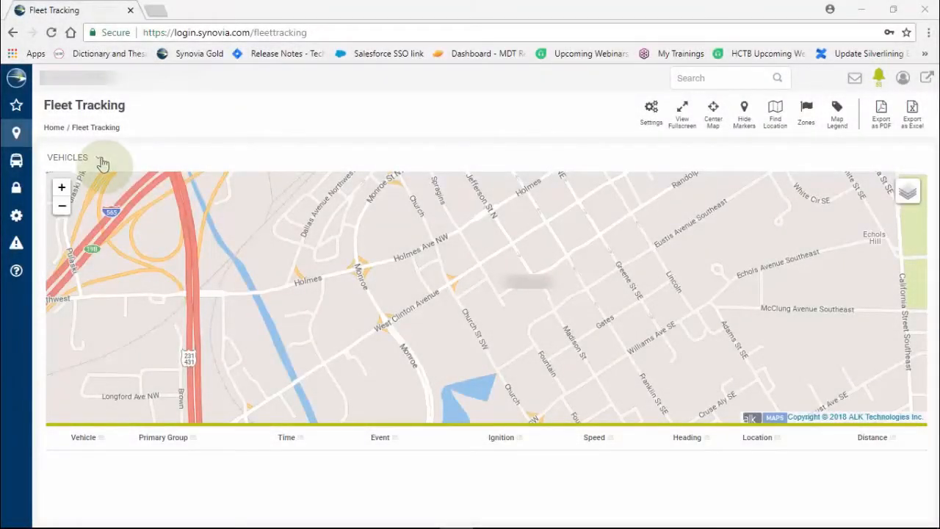
- Open the VEHICLES dropdown to show vehicle groups with their vehicle counts
{"action": "left_click", "coordinate": [98, 157]}
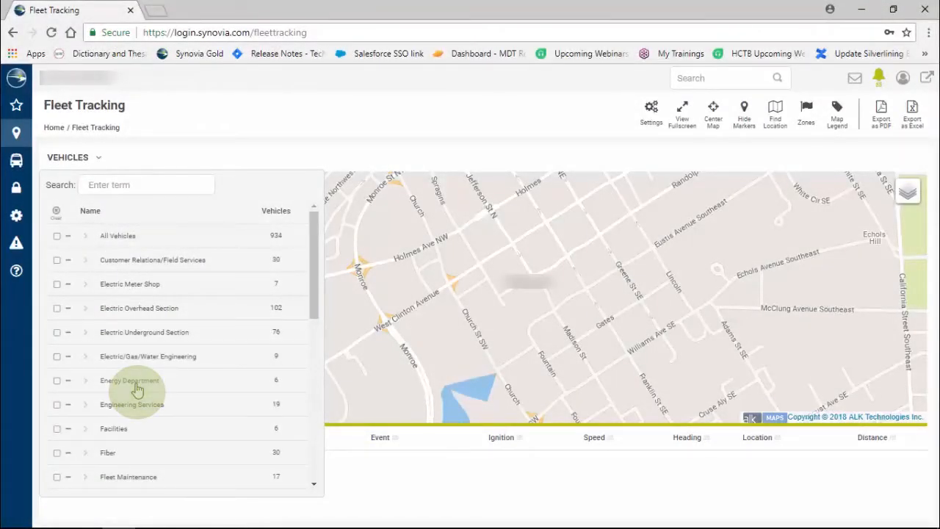
{"action": "mouse_move", "coordinate": [290, 410]}
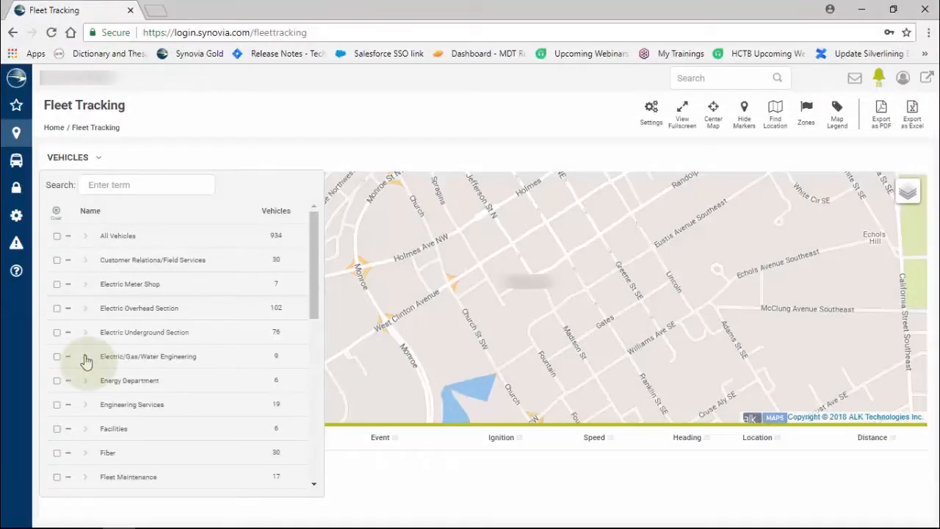
- Expand Electric Underground Section and tick vehicle 214 to track it on the map
{"action": "left_click", "coordinate": [85, 332]}
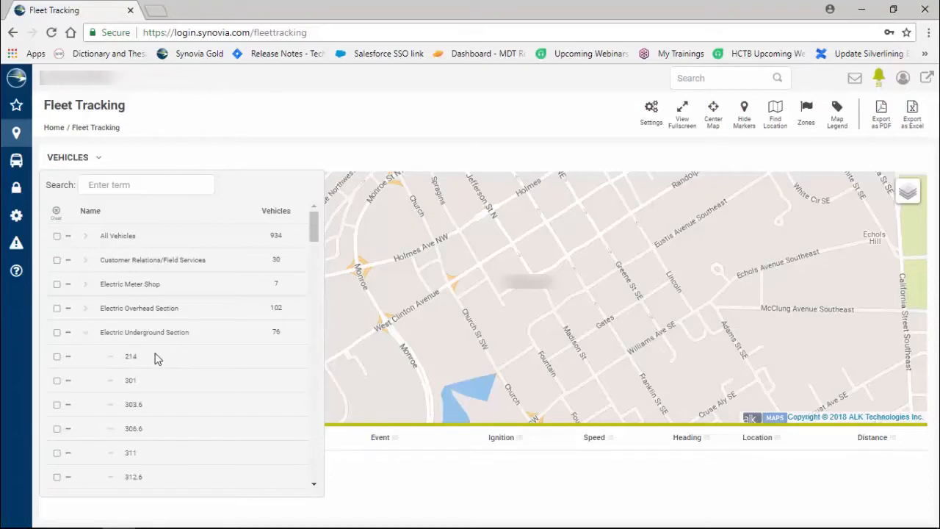
{"action": "left_click", "coordinate": [57, 356]}
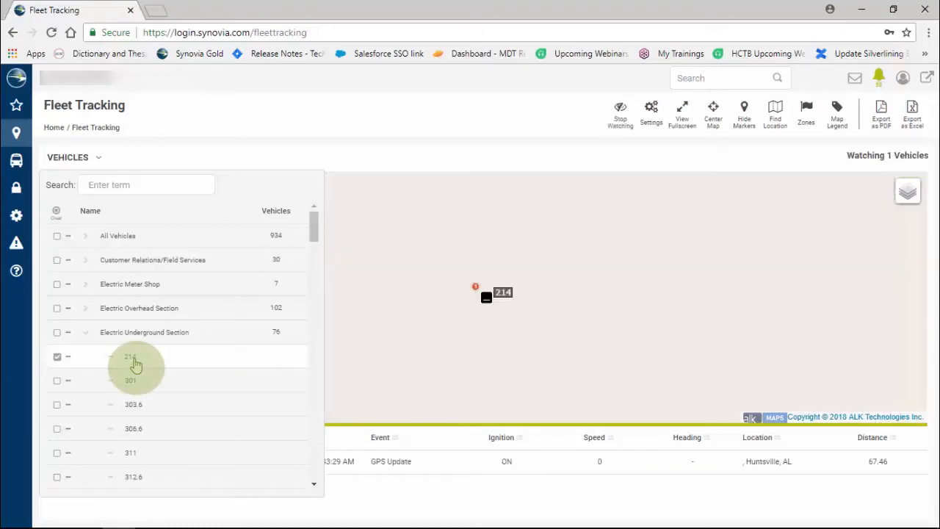
{"action": "mouse_move", "coordinate": [298, 388]}
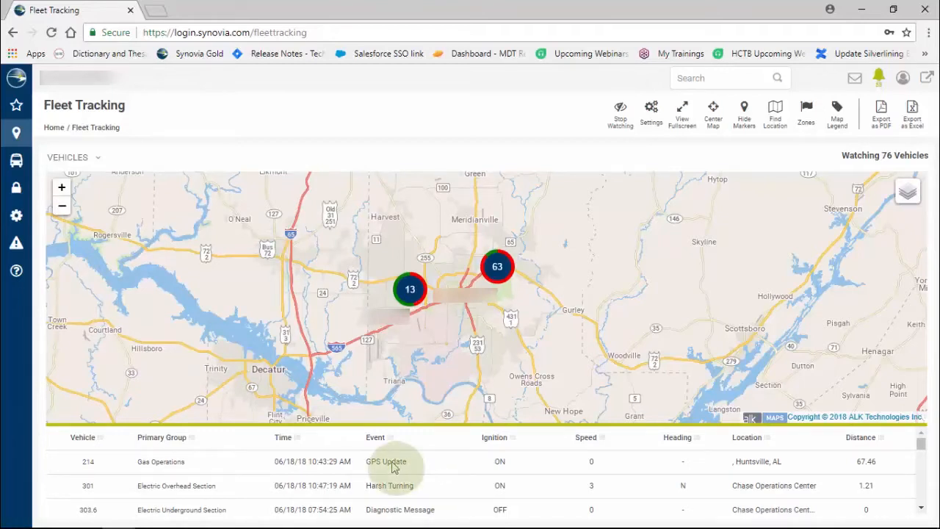
{"action": "mouse_move", "coordinate": [308, 462]}
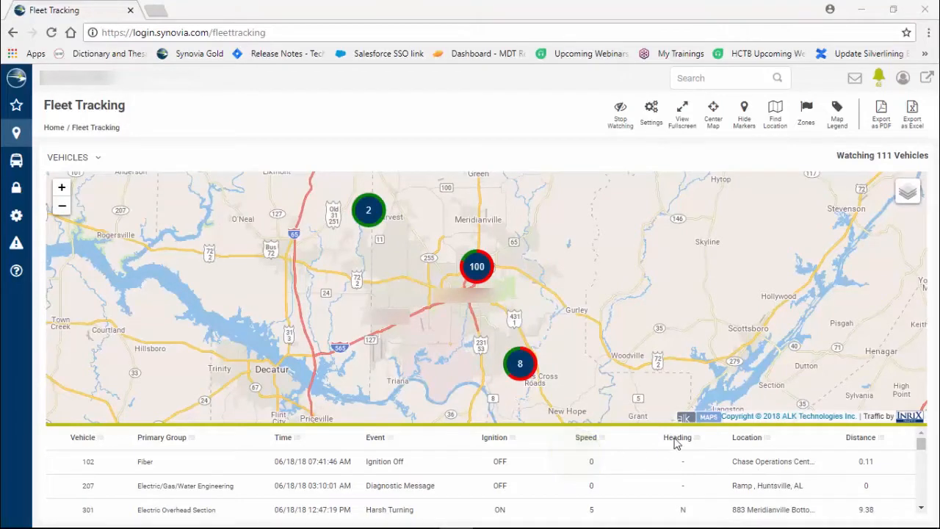
{"action": "left_click", "coordinate": [908, 192]}
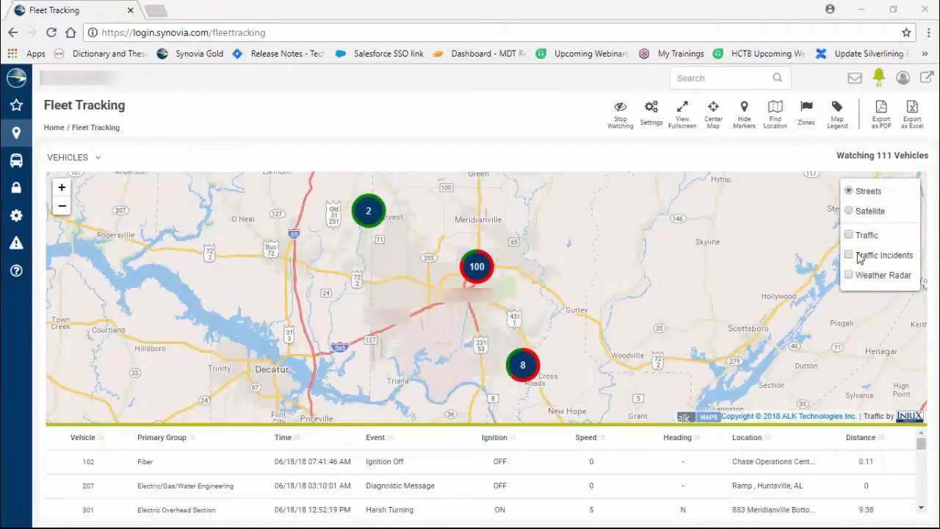
{"action": "left_click", "coordinate": [850, 235]}
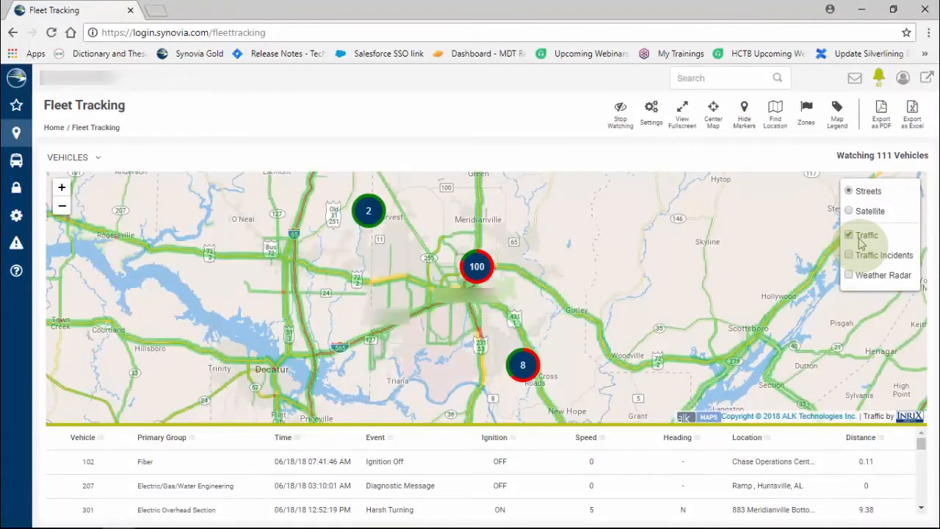
{"action": "left_click", "coordinate": [850, 235]}
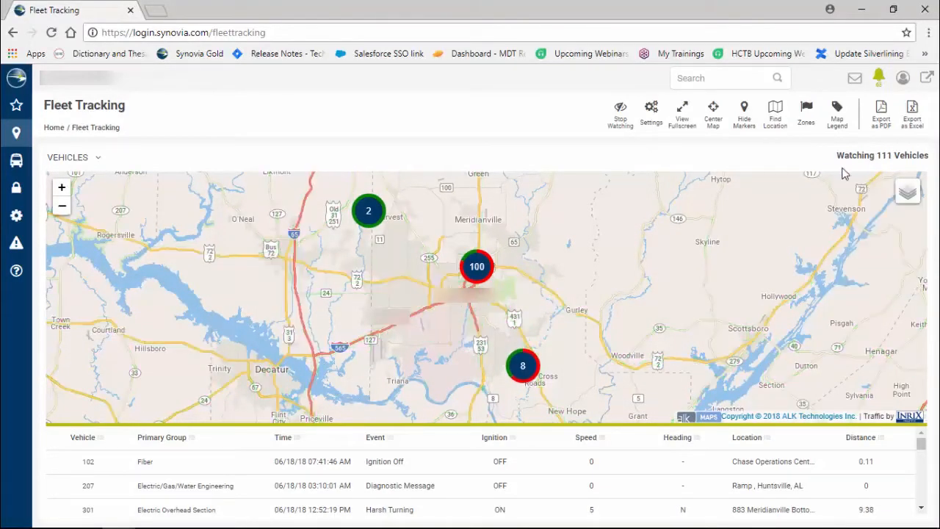